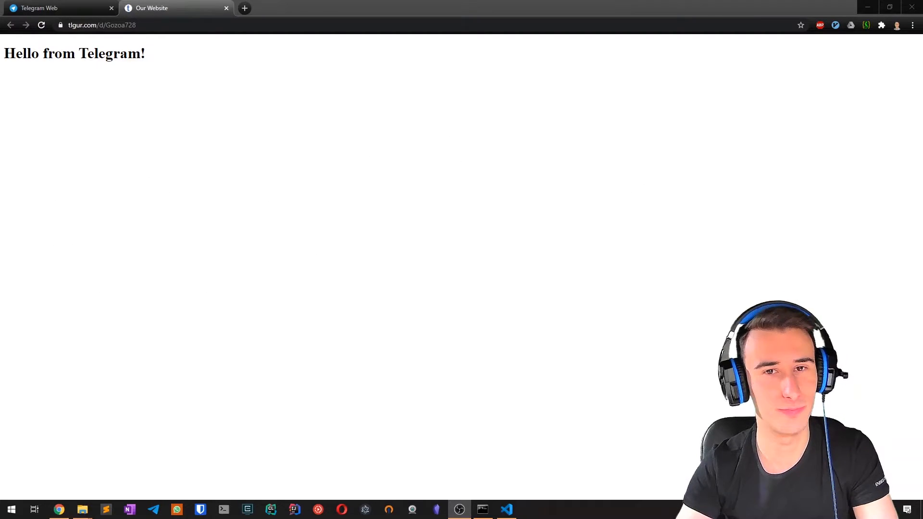
{"action": "left_click", "coordinate": [359, 8]}
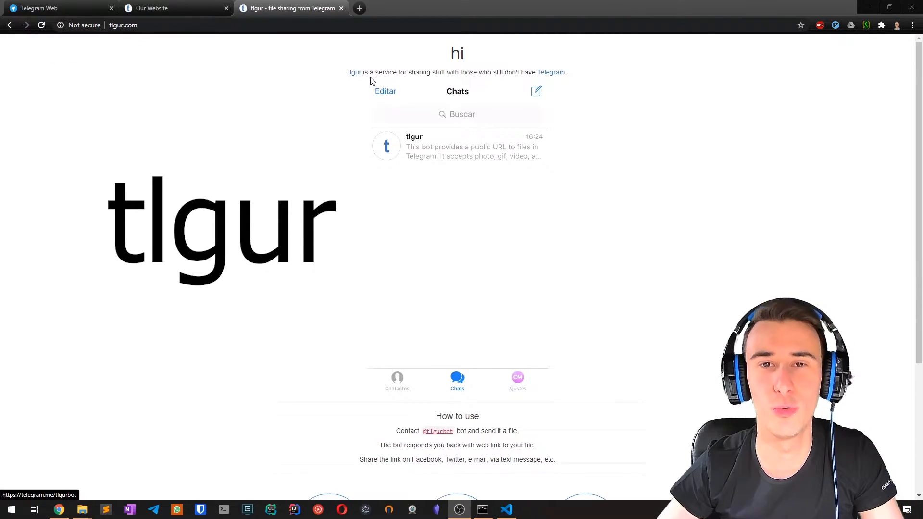
{"action": "mouse_move", "coordinate": [332, 217]}
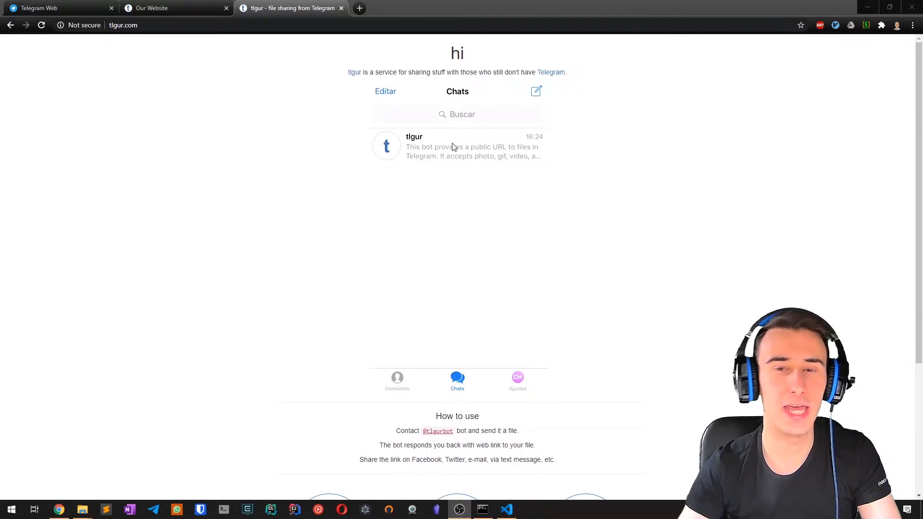
{"action": "scroll", "scroll_direction": "down", "scroll_amount": 3}
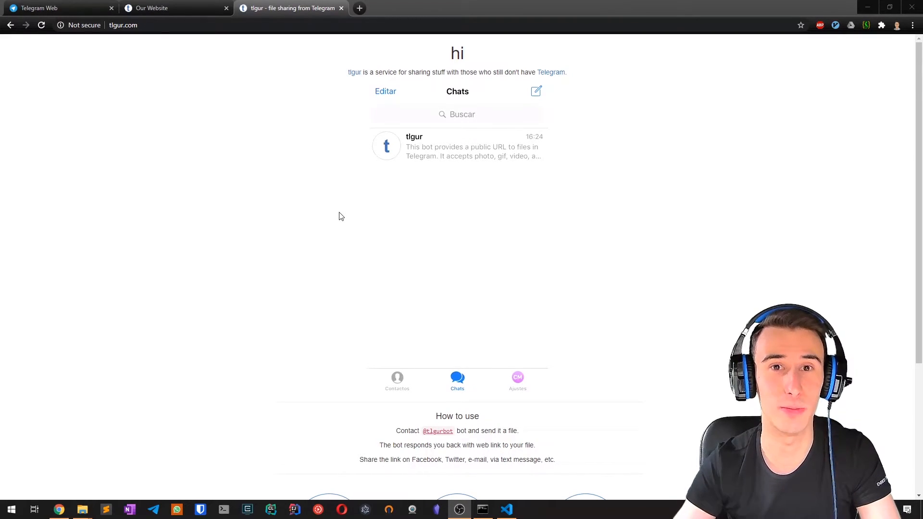
{"action": "left_click", "coordinate": [355, 73]}
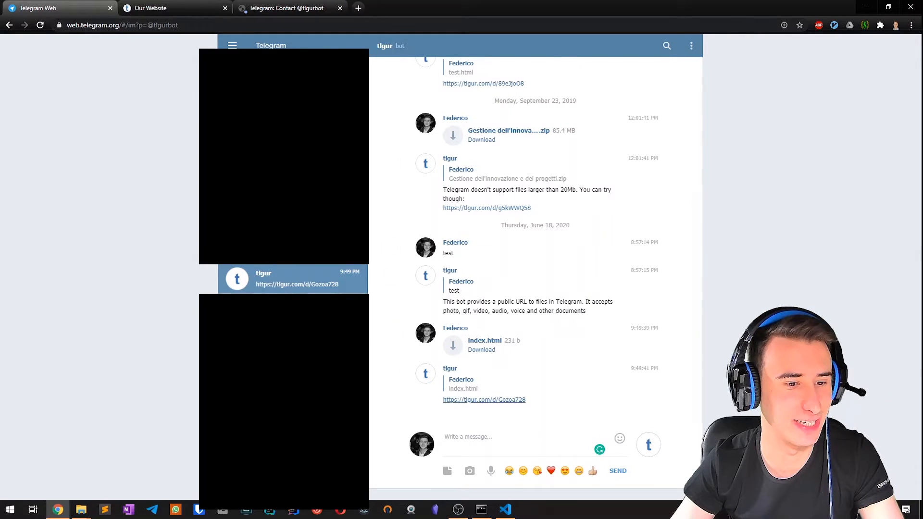
Step: Send index.html to the tlgur bot and follow the returned tlgur.com/d/ link showing 'Hello from Telegram!'
{"action": "left_click", "coordinate": [505, 510]}
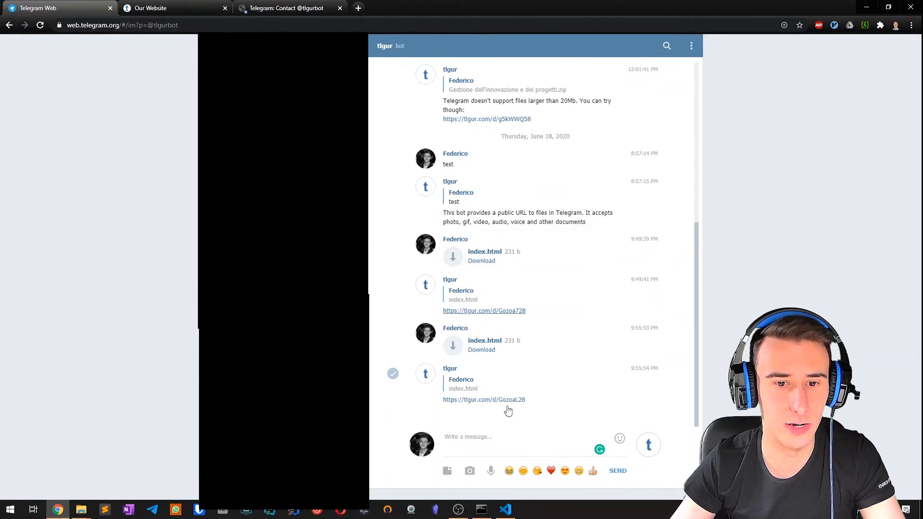
{"action": "left_click", "coordinate": [484, 400]}
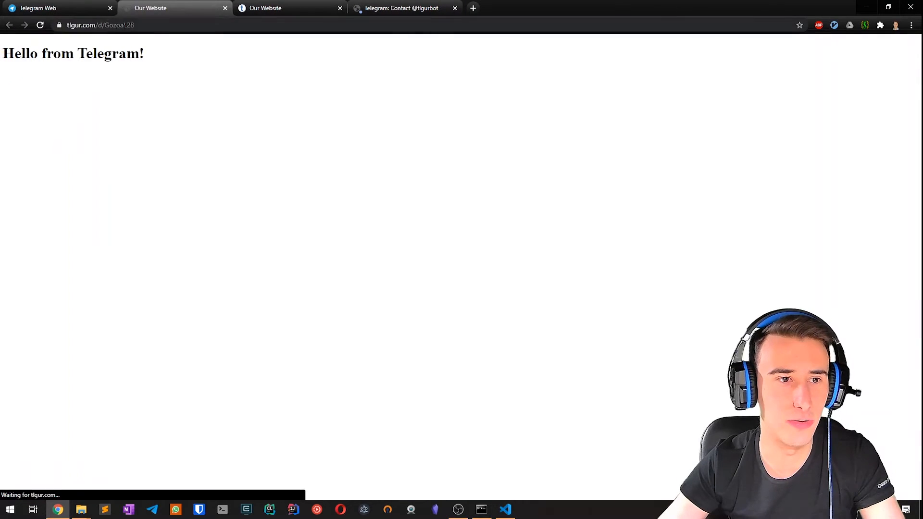